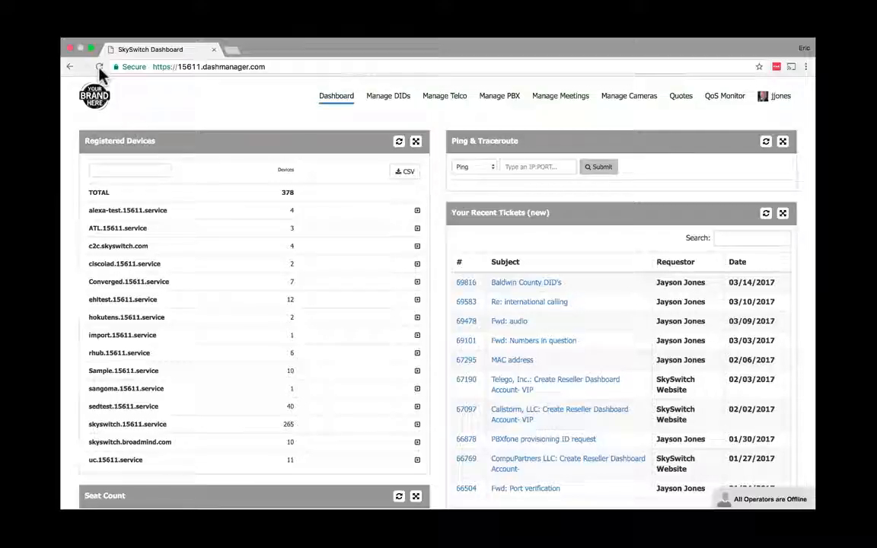
mouse_move(729, 94)
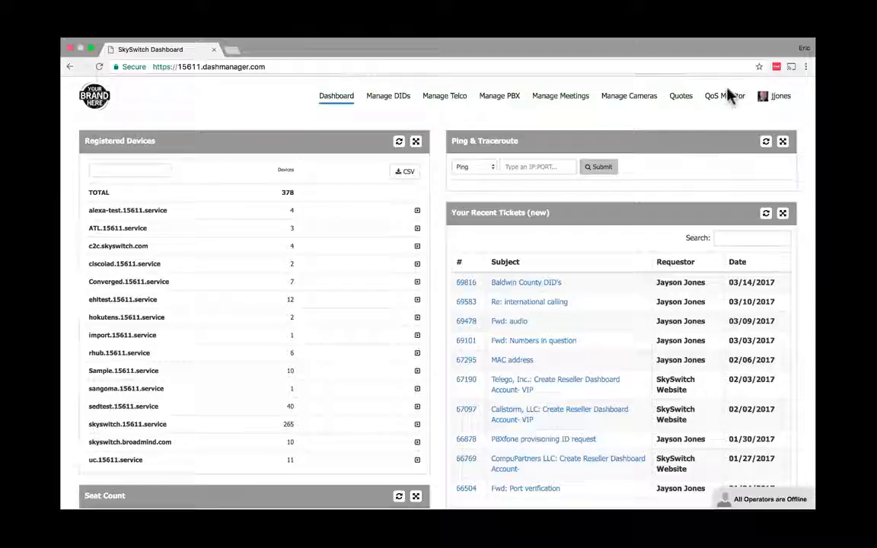
Step: Reveal the account menu under the user name, with the Store option listed
click(780, 95)
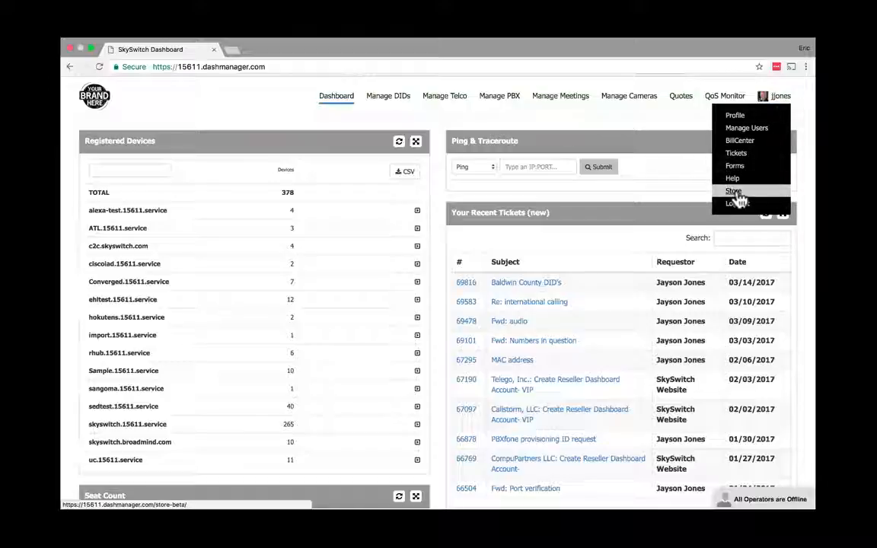
Step: Add a Yealink T42S from the Store to the cart and continue past the shopping cart
click(734, 192)
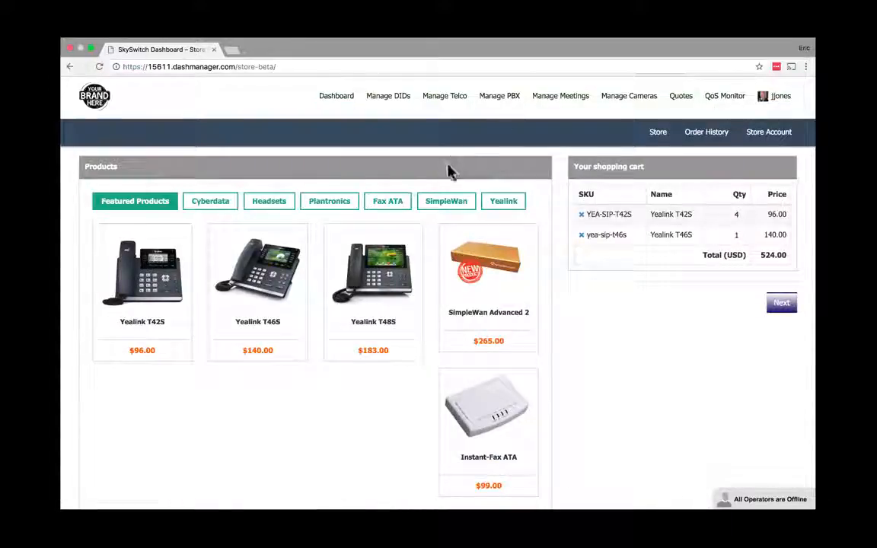
mouse_move(426, 165)
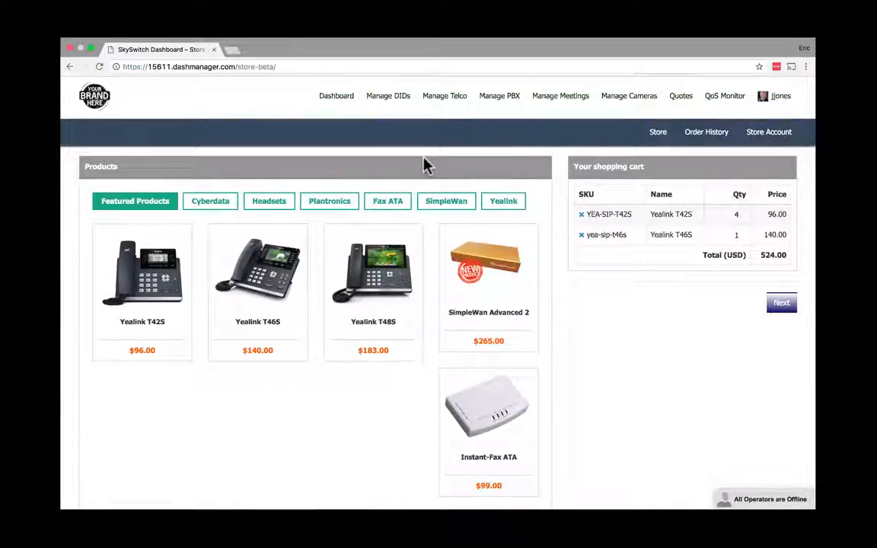
mouse_move(307, 221)
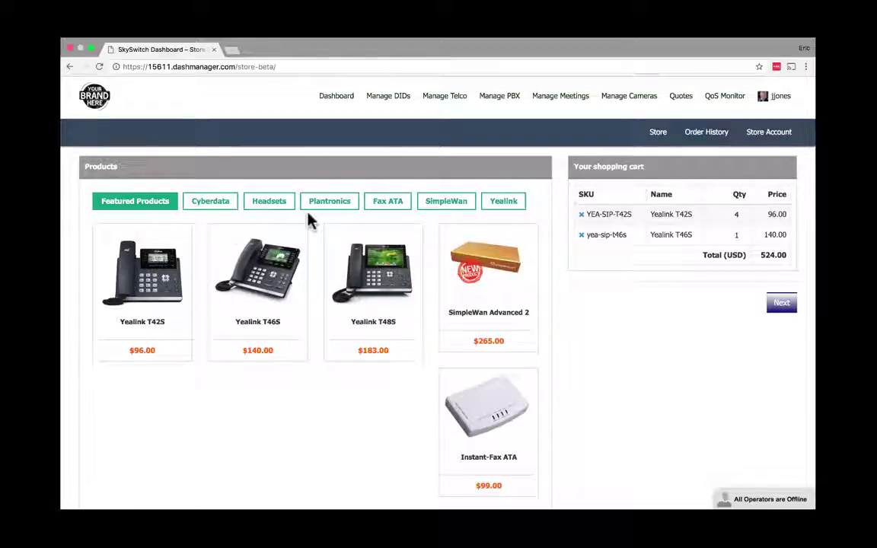
mouse_move(155, 297)
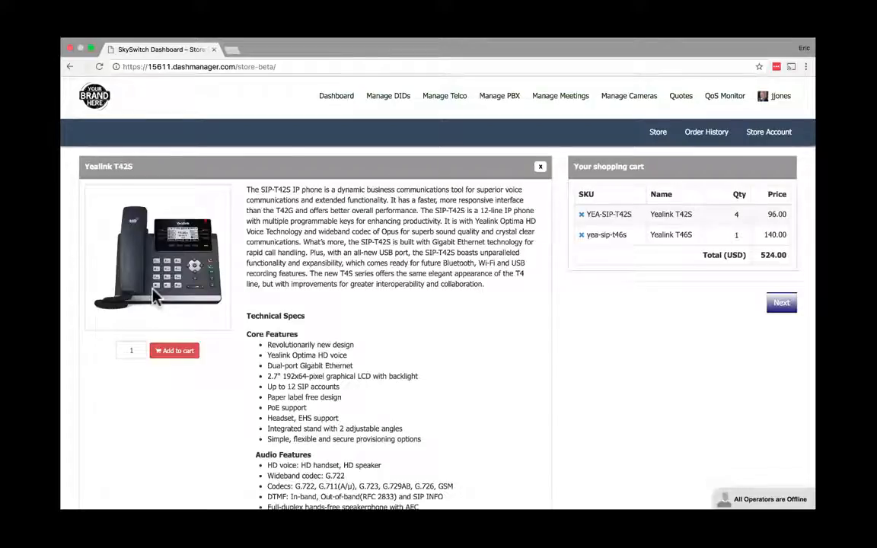
mouse_move(174, 350)
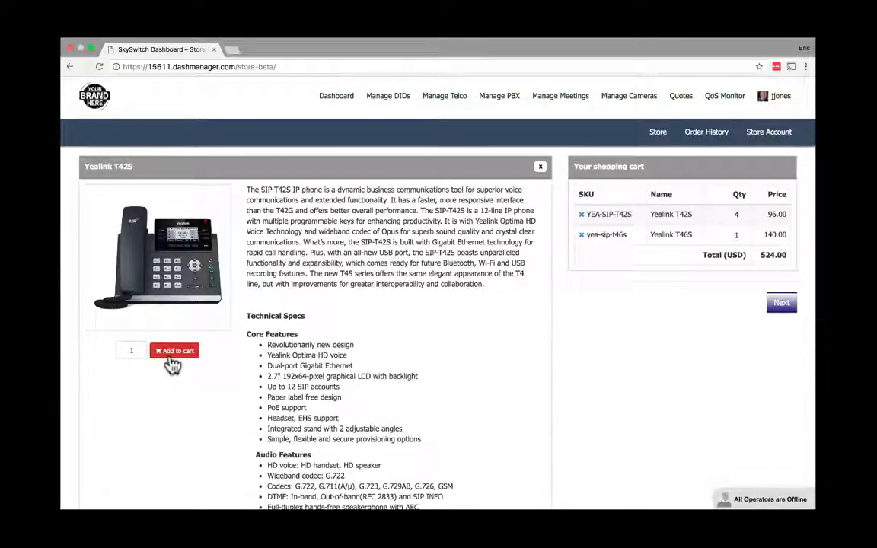
click(781, 301)
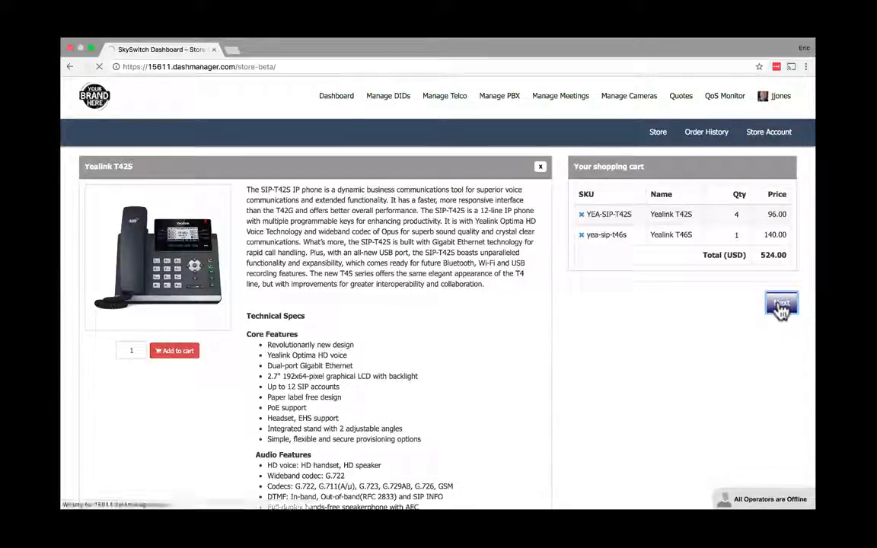
click(706, 131)
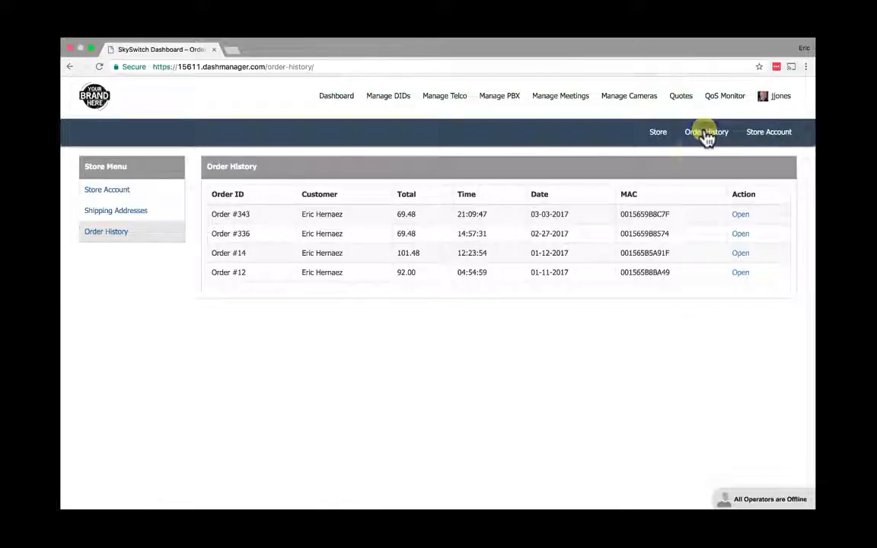
mouse_move(740, 227)
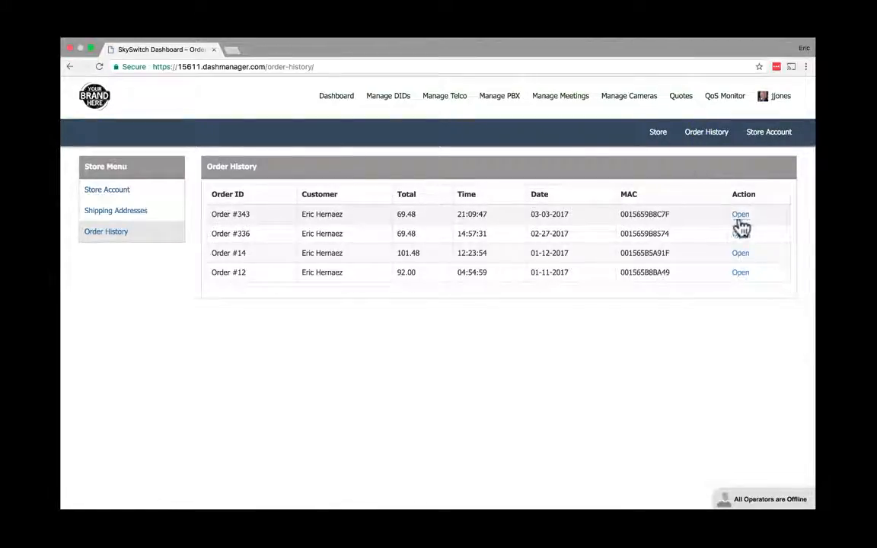
Step: View order #343 from Order History, down to its Provision Devices section
click(739, 214)
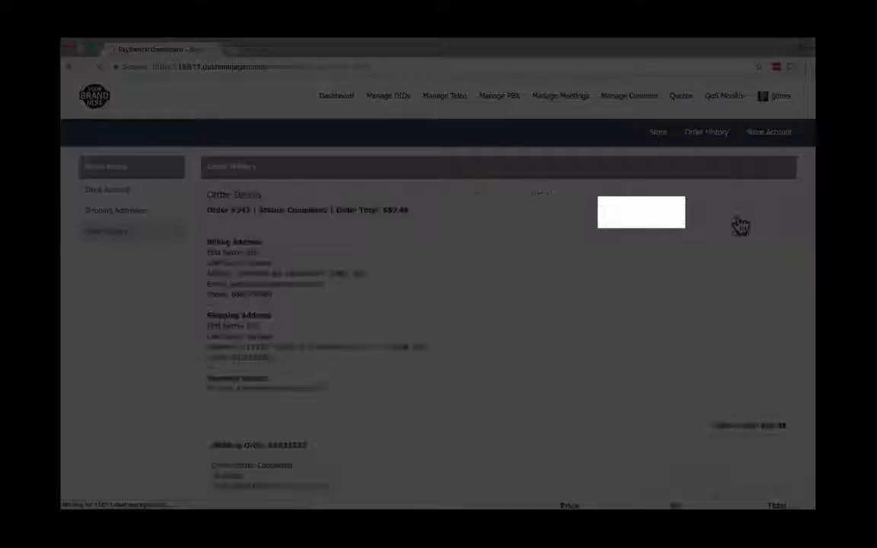
scroll(down, 3)
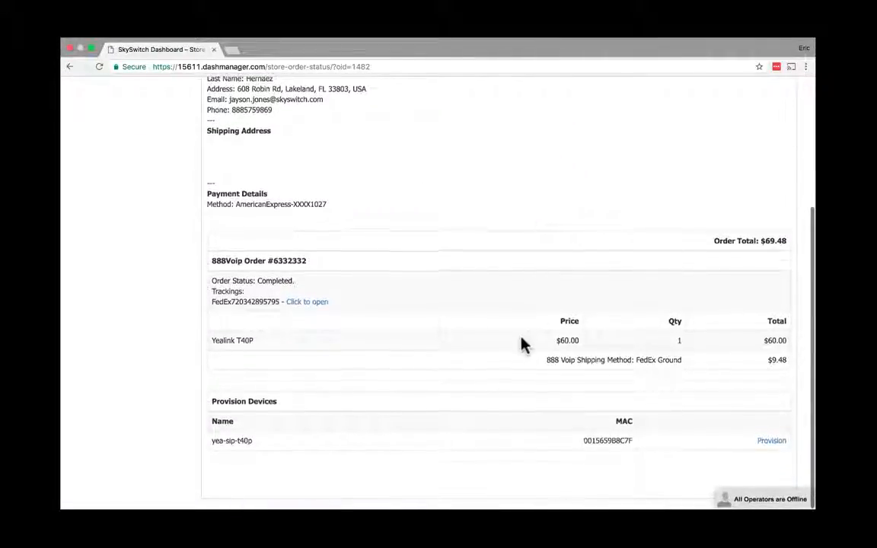
mouse_move(453, 398)
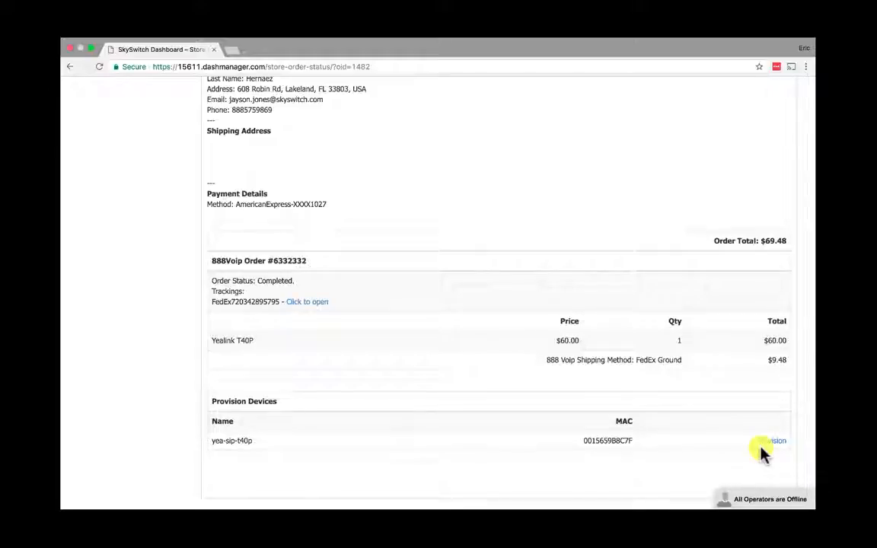
Step: Load the Provisioning Devices form for the yea-sip-t40p in order #343
click(772, 441)
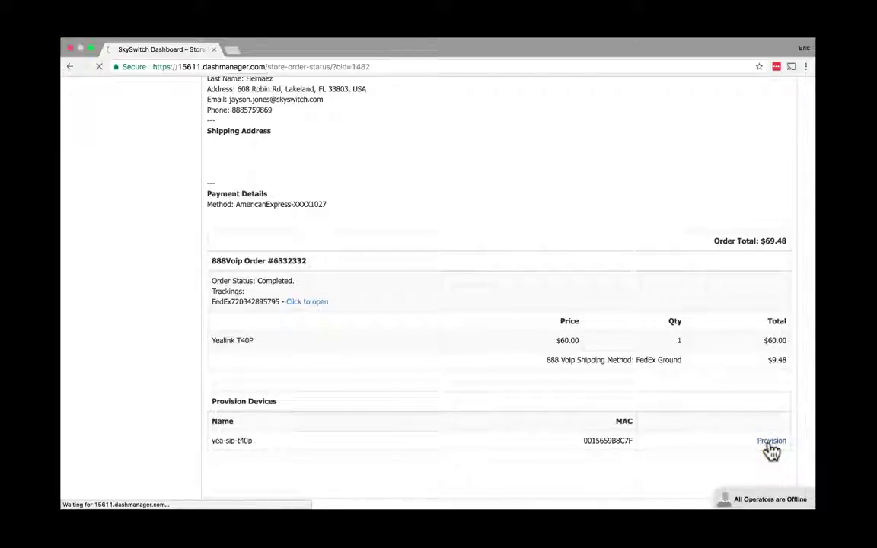
click(770, 441)
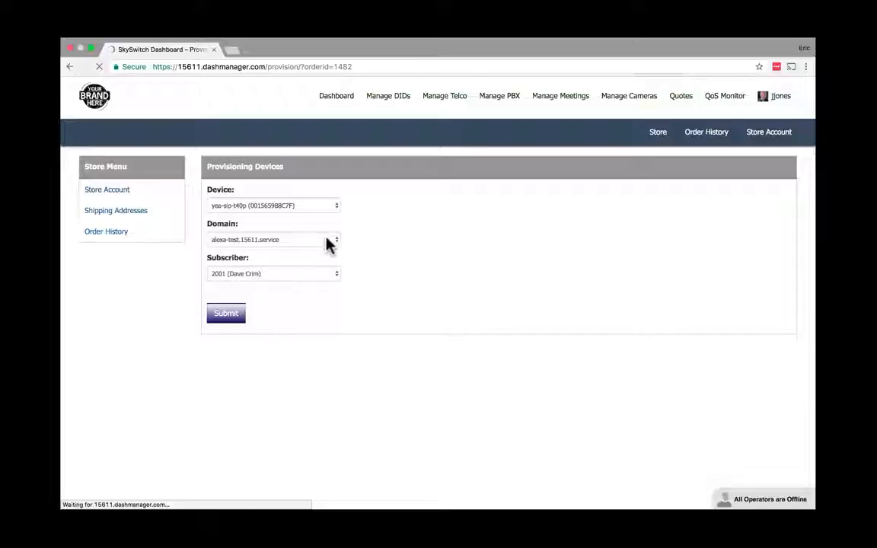
Step: Assign the phone to subscriber 1002 on skyswitch.15611.service and submit, getting a Success message
click(334, 239)
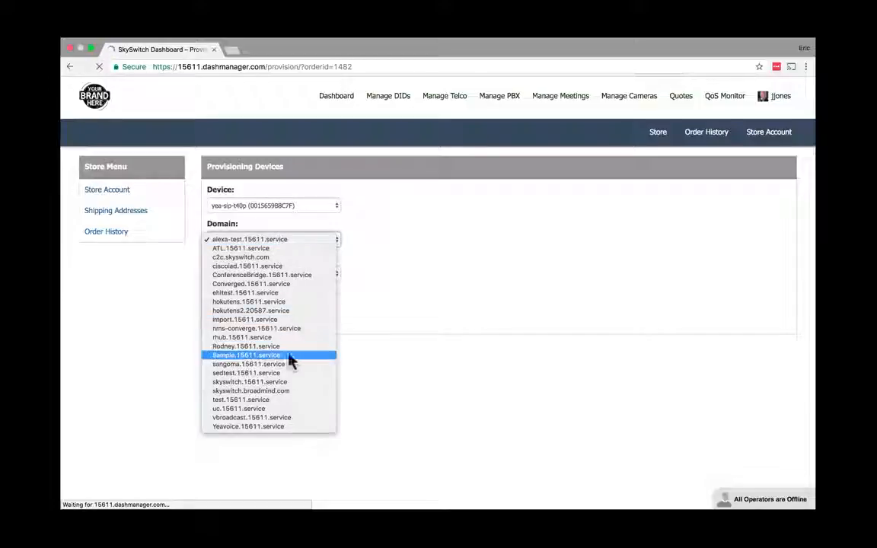
click(249, 380)
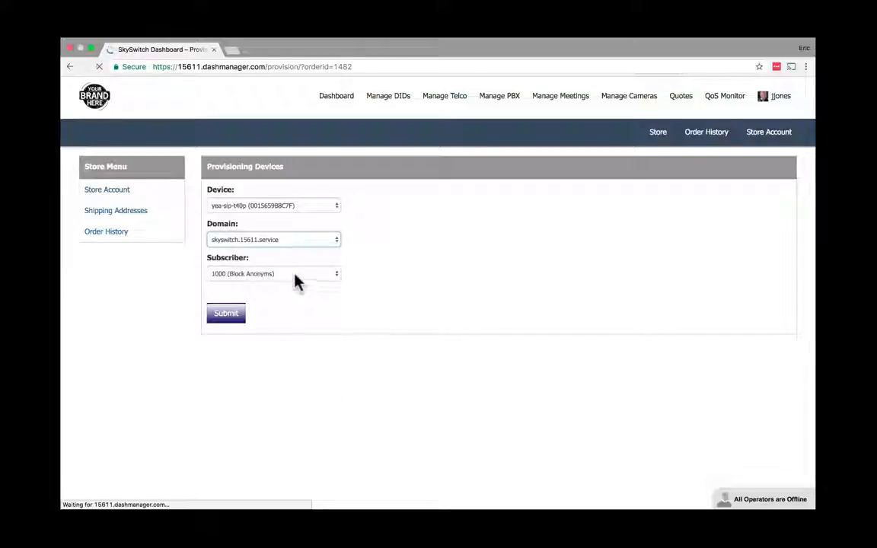
click(274, 274)
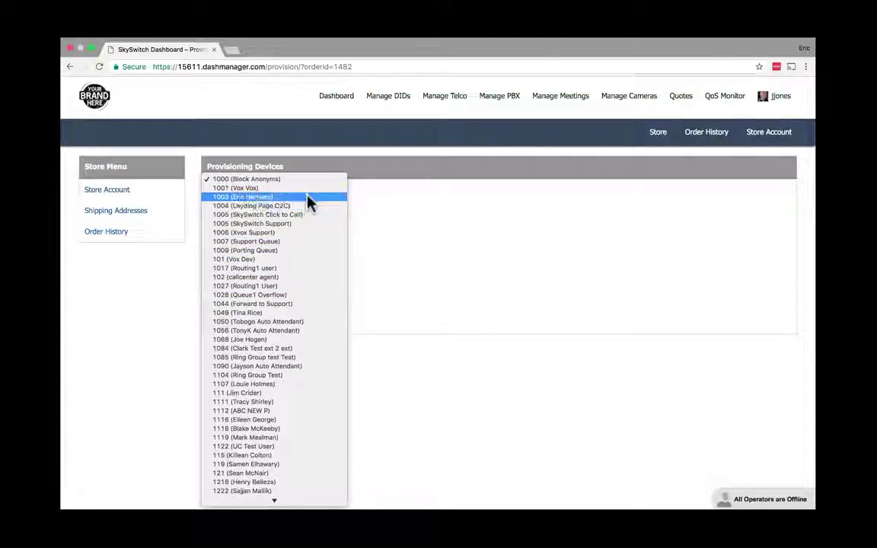
click(255, 197)
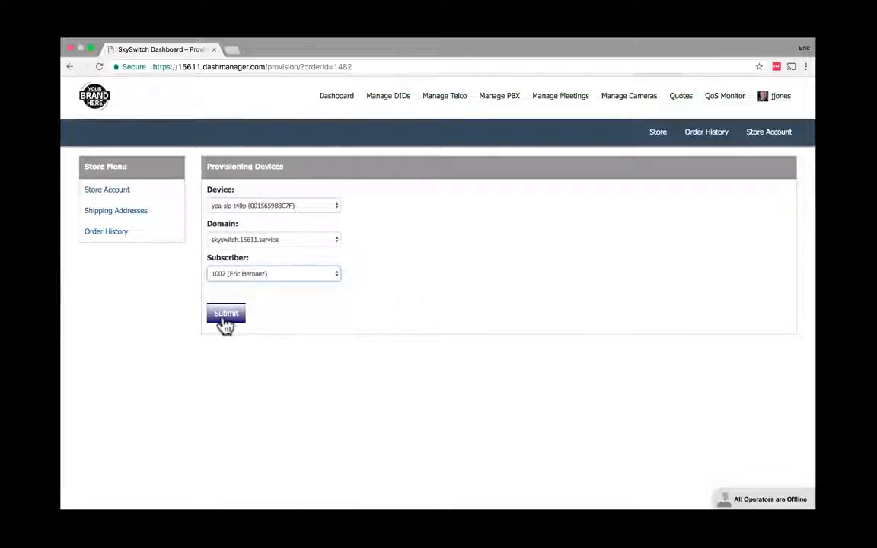
click(225, 314)
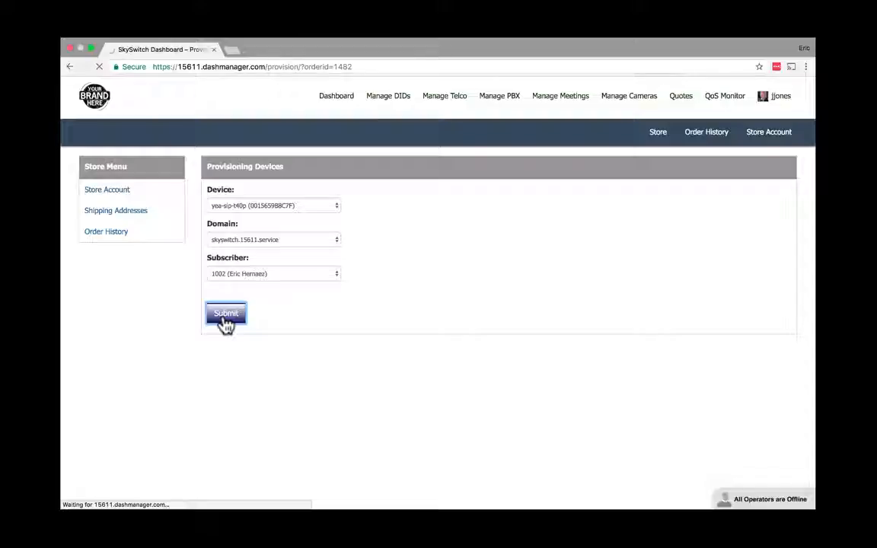
click(225, 313)
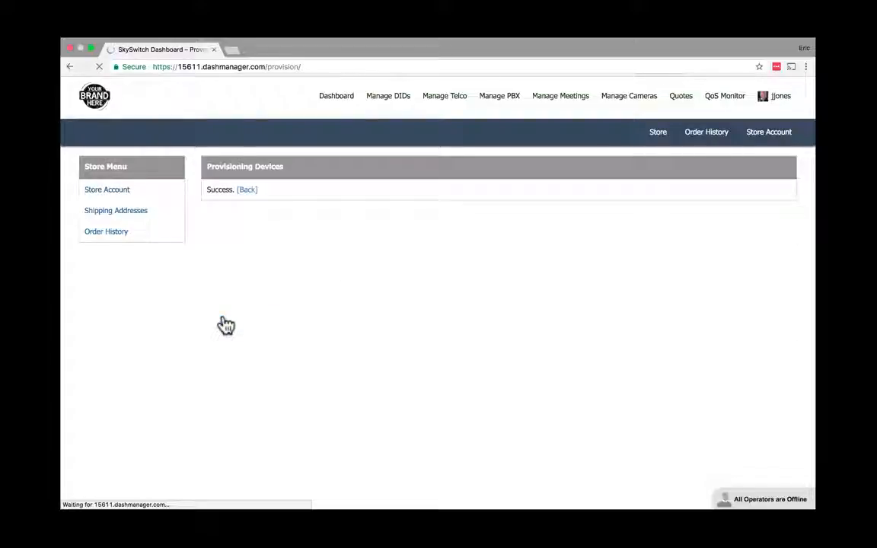